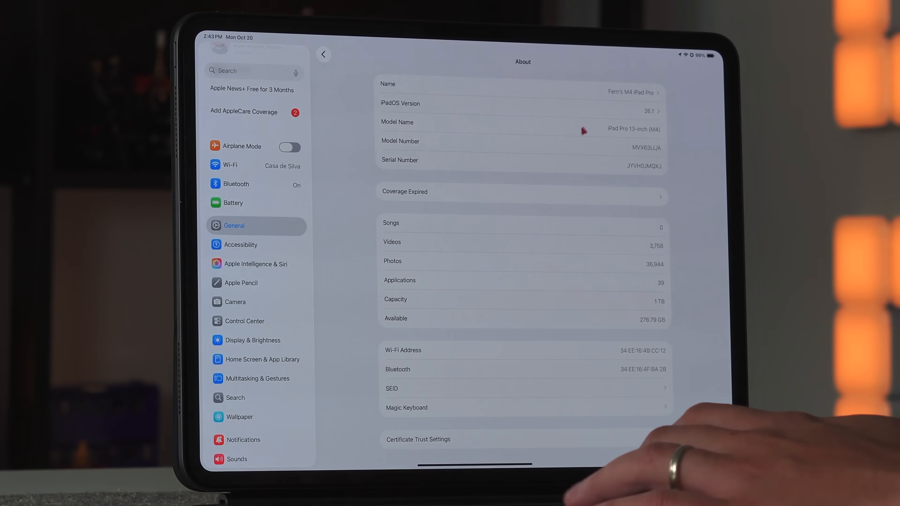
# Step: Check About > iPadOS Version for build 23B5073a, then return to General
pyautogui.click(323, 54)
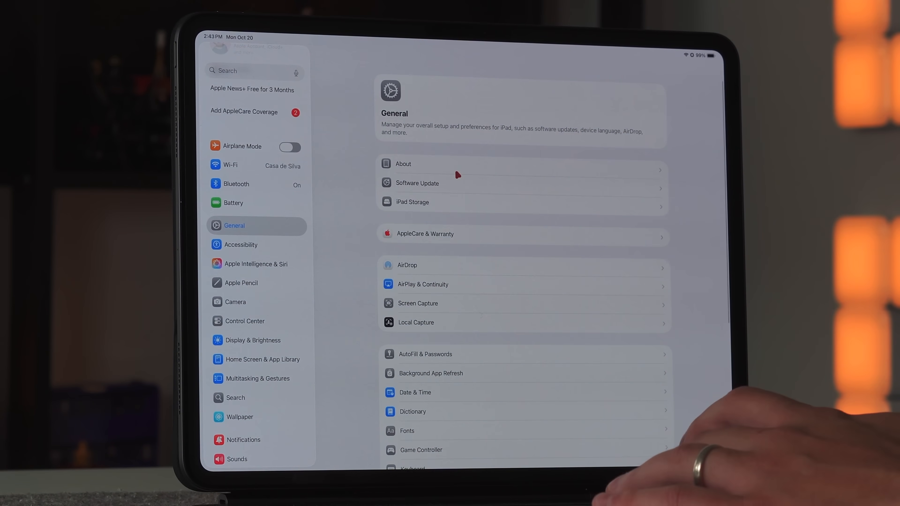
pyautogui.click(404, 164)
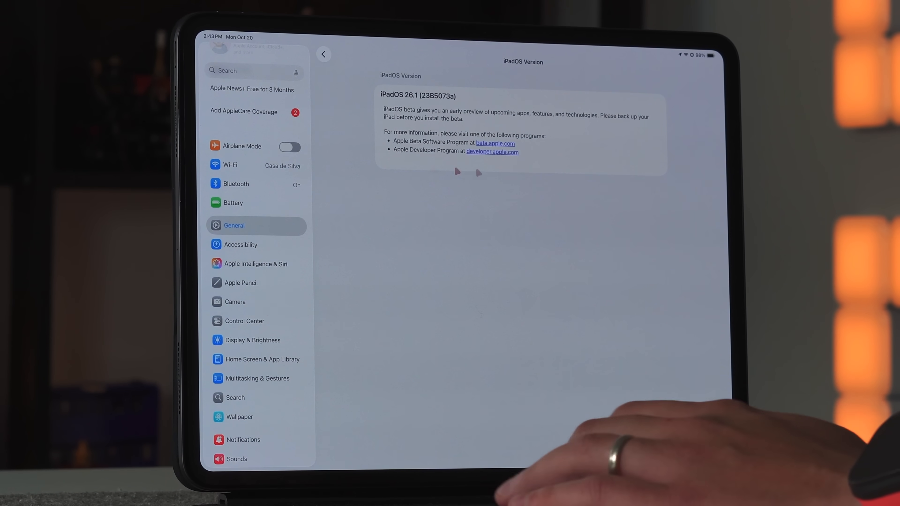
pyautogui.click(322, 54)
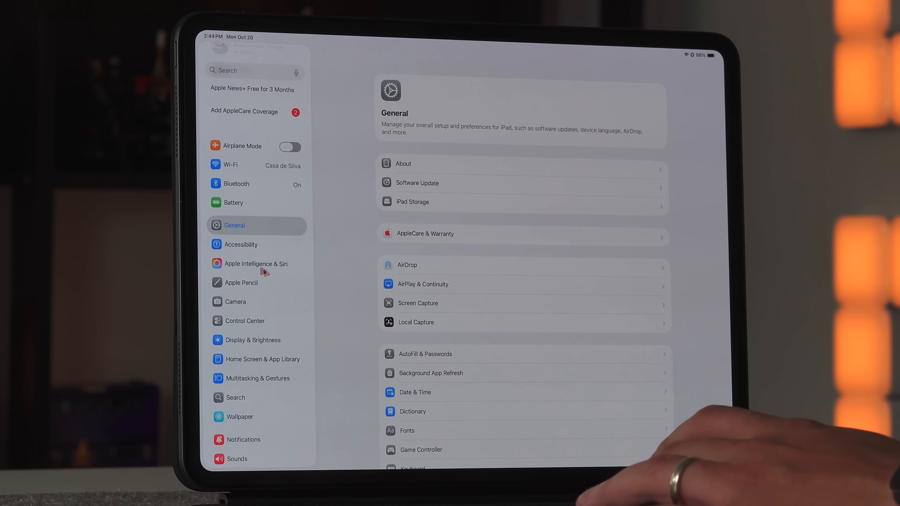
# Step: In Display & Brightness, switch Liquid Glass to Tinted and back to Clear, then show open apps
pyautogui.click(252, 340)
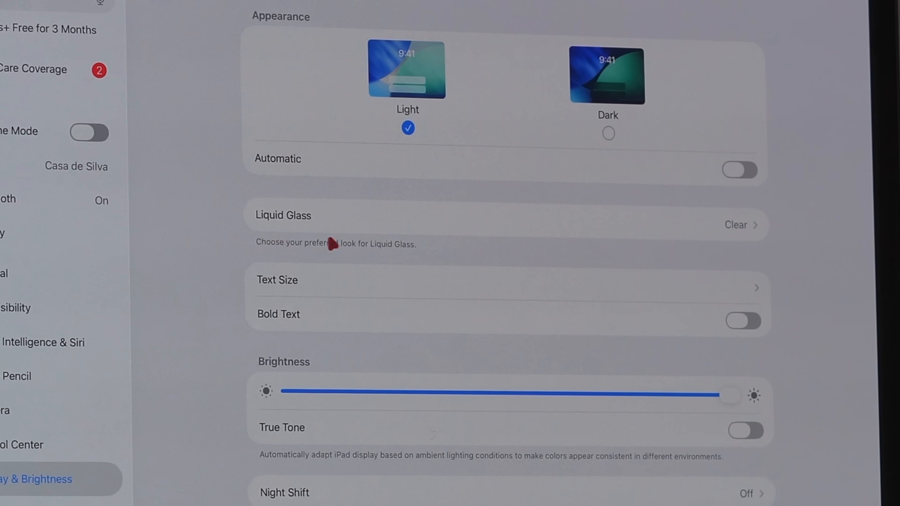
pyautogui.moveTo(281, 224)
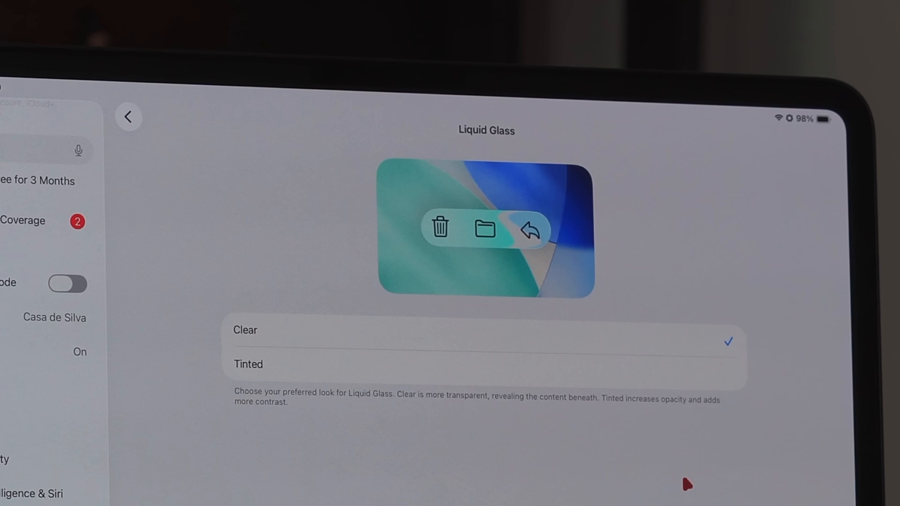
pyautogui.click(248, 364)
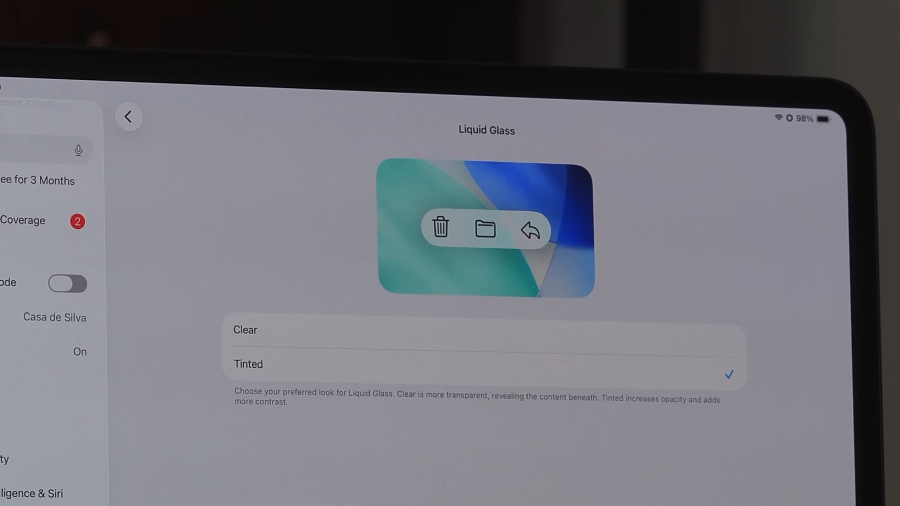
pyautogui.click(245, 330)
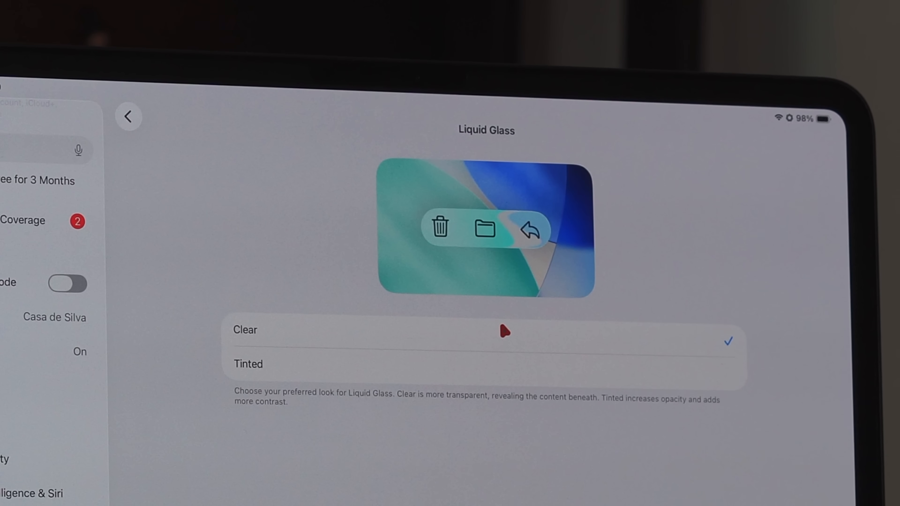
pyautogui.click(248, 364)
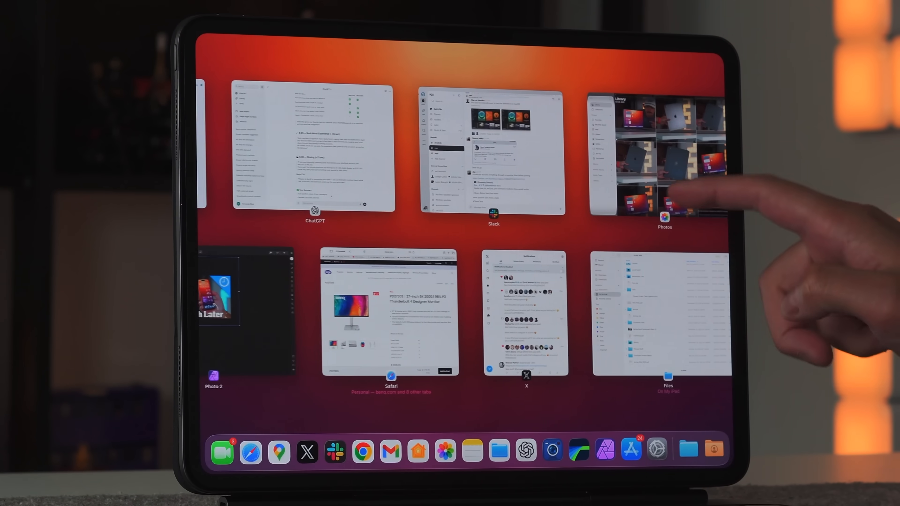
# Step: Bring Photos forward and scroll the All library grid to see the Clear look
pyautogui.click(664, 151)
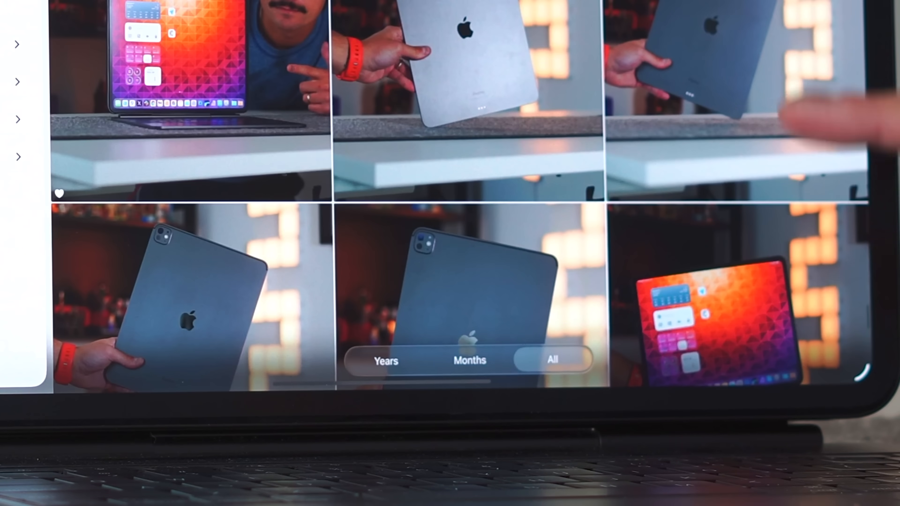
pyautogui.scroll(-3)
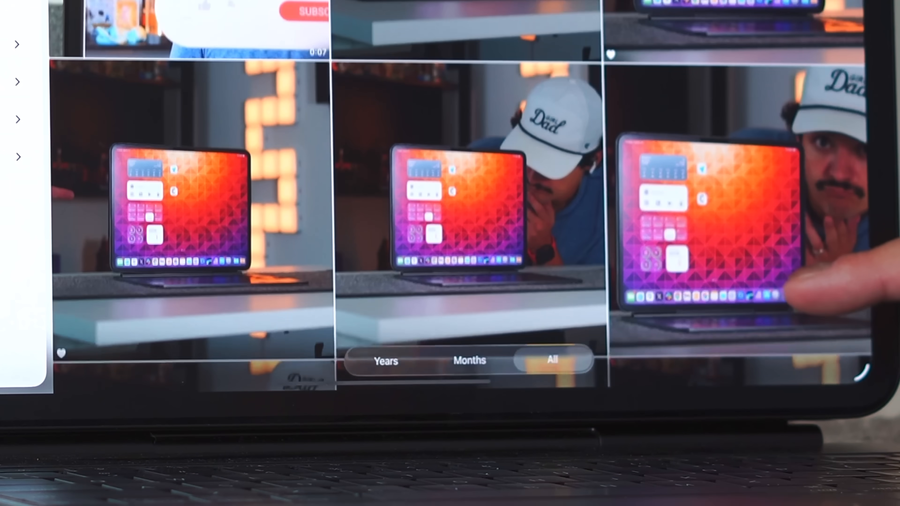
pyautogui.scroll(-3)
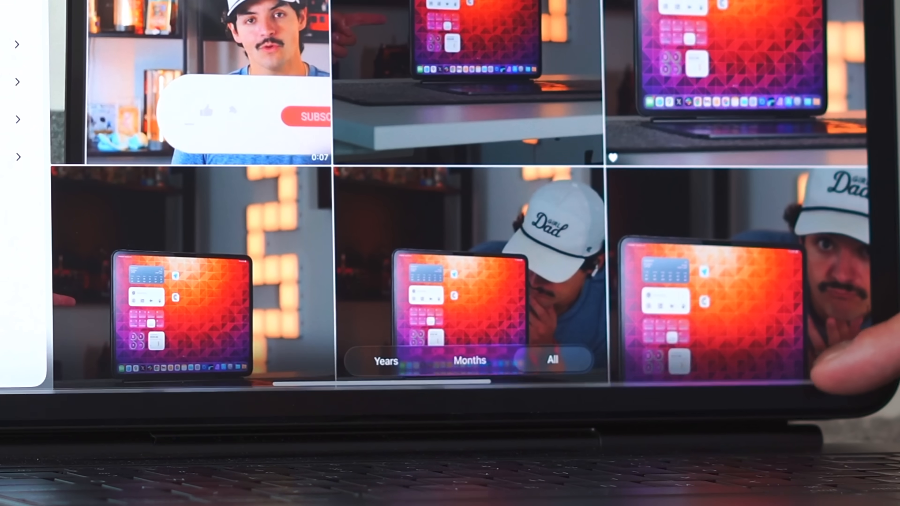
pyautogui.scroll(-3)
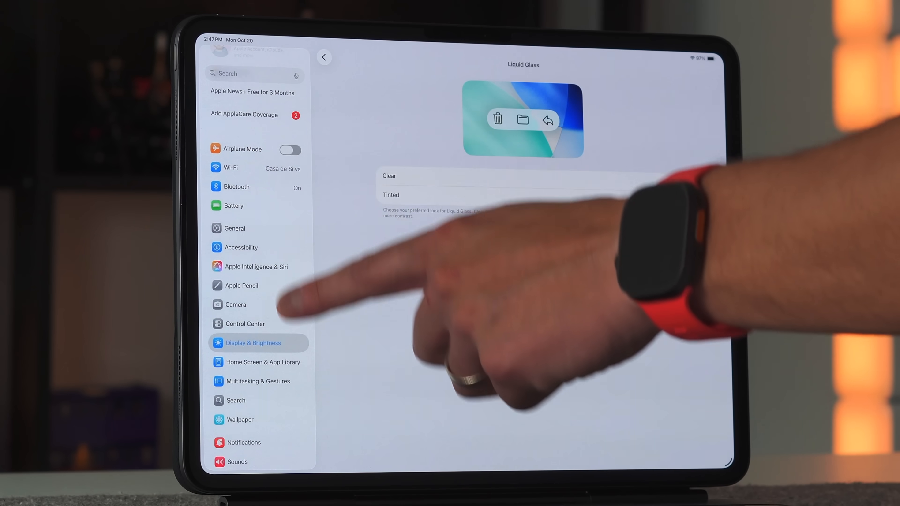
pyautogui.press('home')
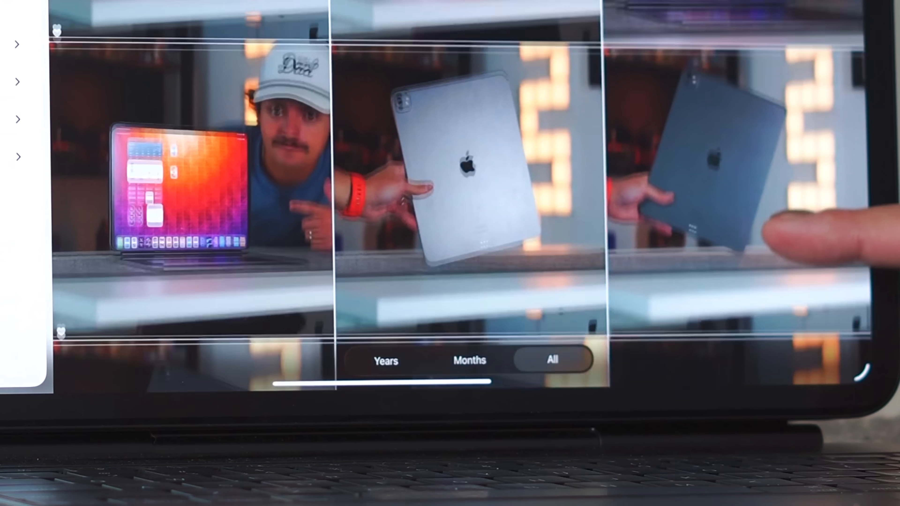
pyautogui.scroll(-3)
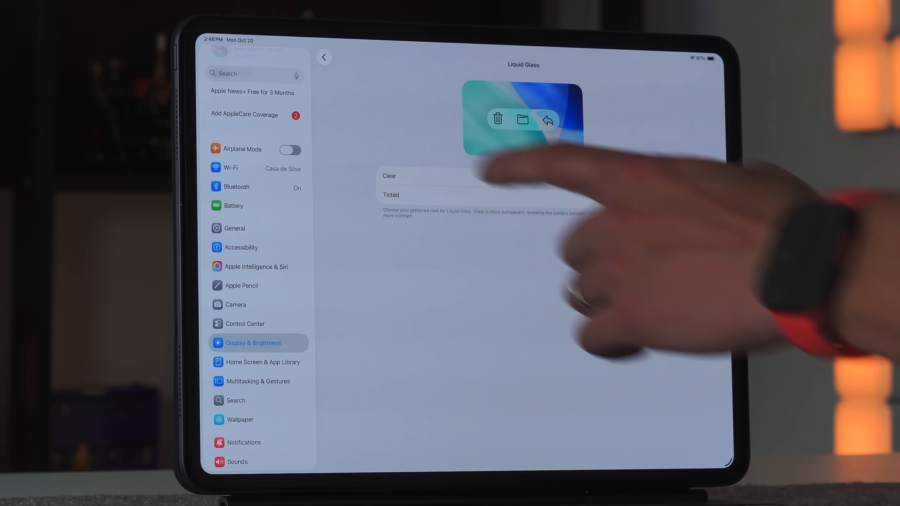
# Step: Go back to Display & Brightness and bring up the App Switcher
pyautogui.click(323, 57)
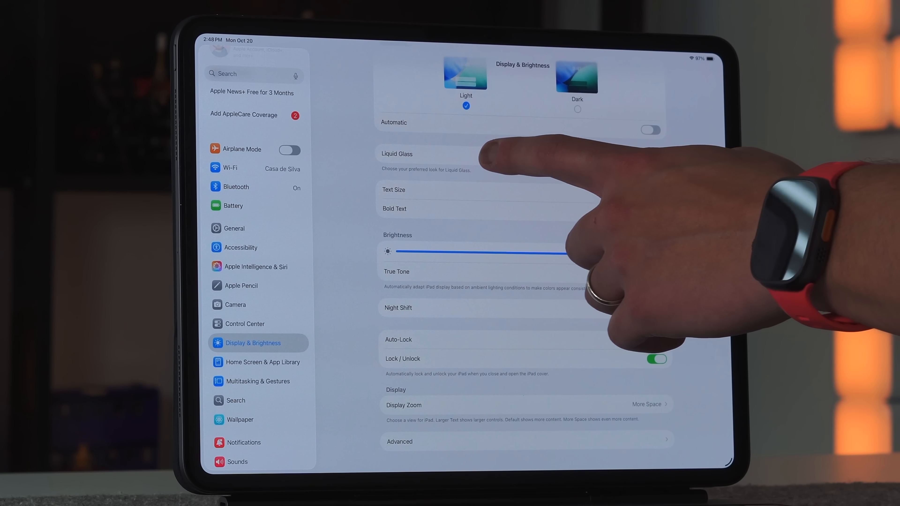
pyautogui.click(396, 153)
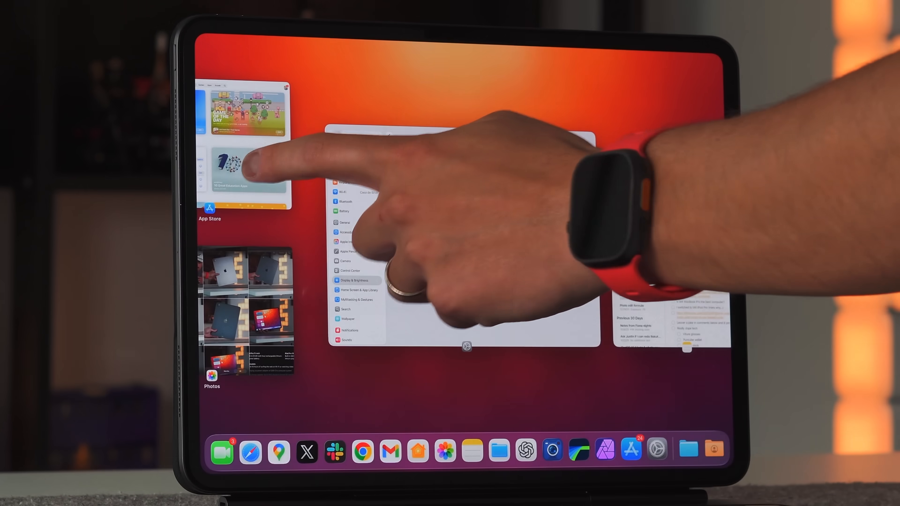
# Step: Bring App Store forward and visit its Today, Games and Apps sections
pyautogui.click(244, 172)
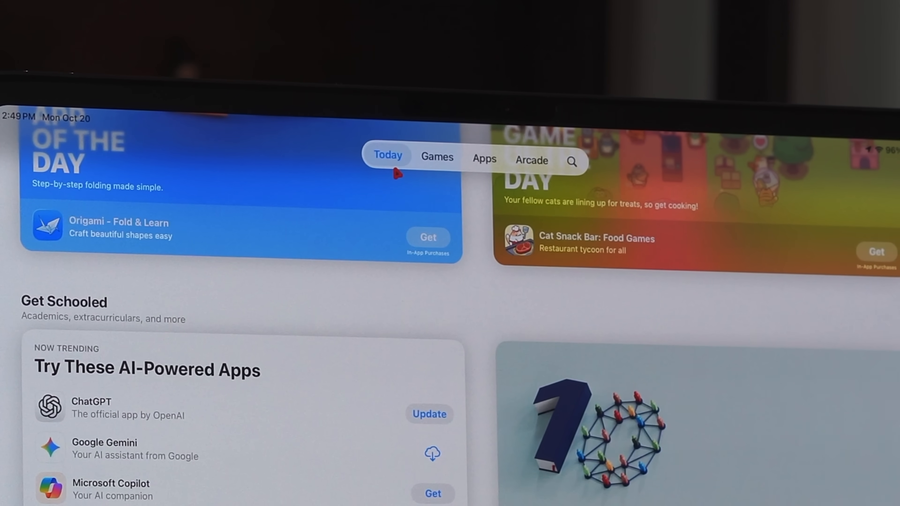
pyautogui.click(437, 156)
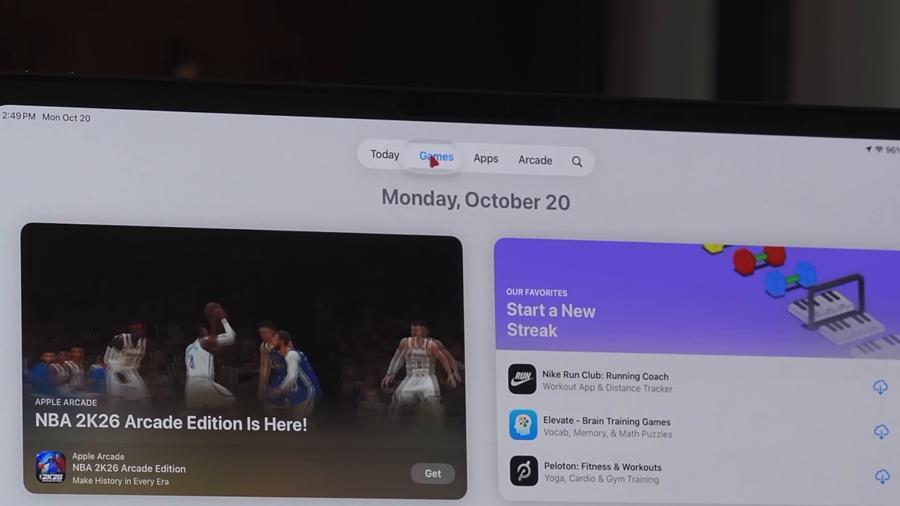
pyautogui.click(486, 160)
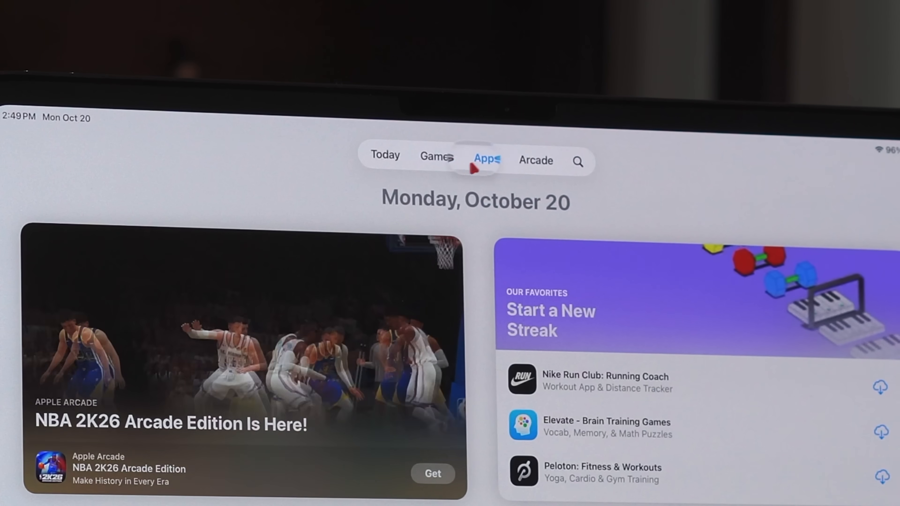
pyautogui.click(436, 156)
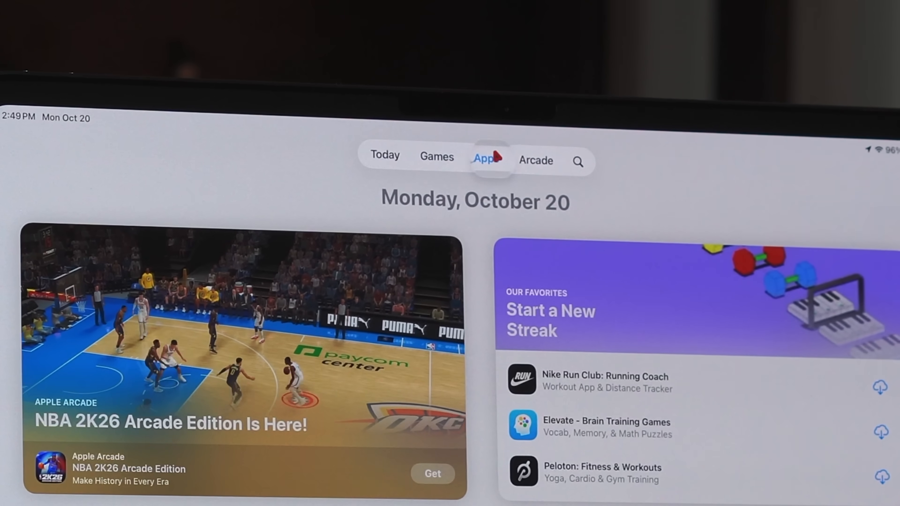
pyautogui.click(484, 155)
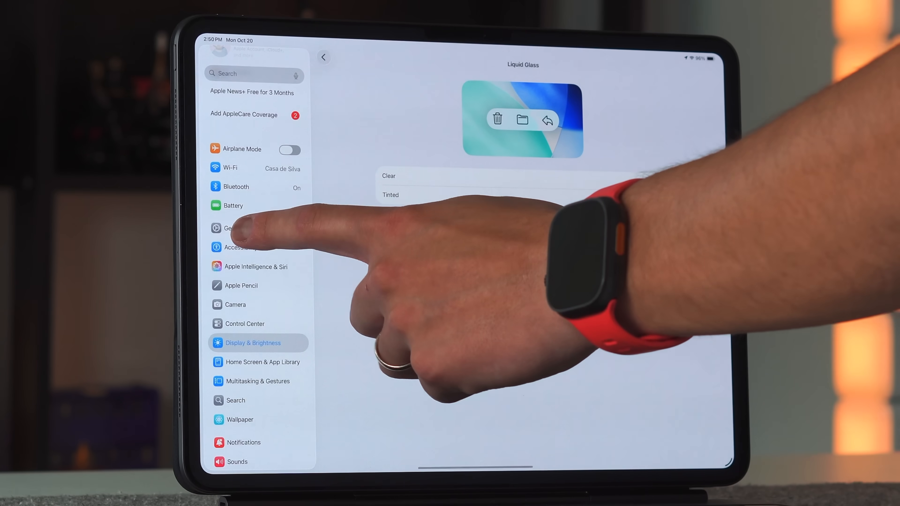
# Step: Pass through Apple Pencil, open Battery and scroll to the Daily Usage chart
pyautogui.click(234, 228)
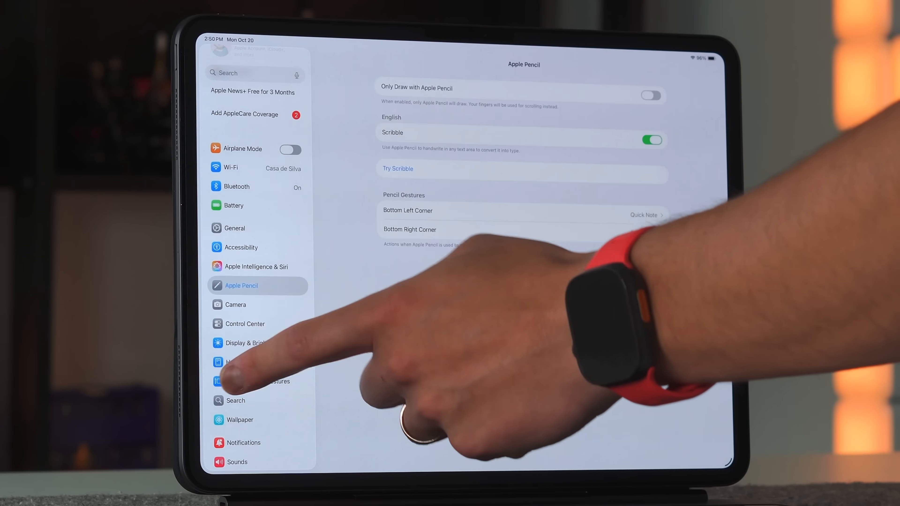
pyautogui.click(245, 324)
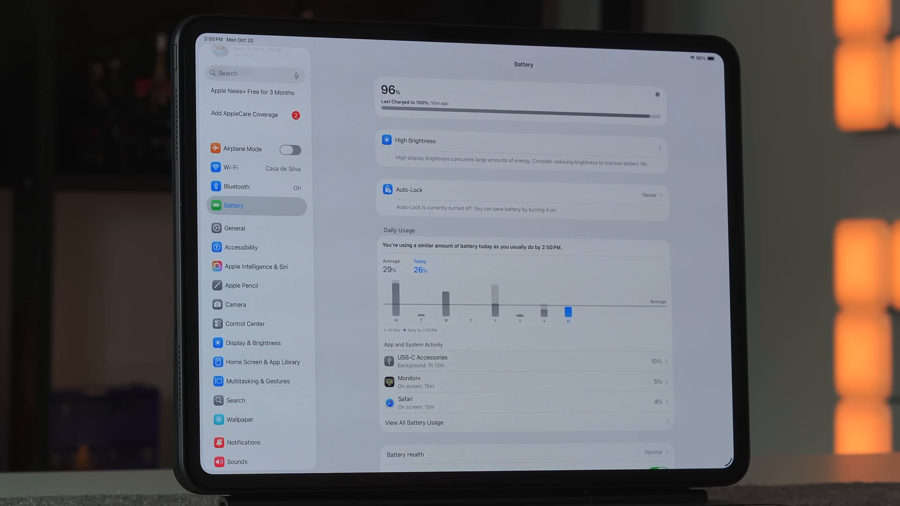
pyautogui.scroll(-3)
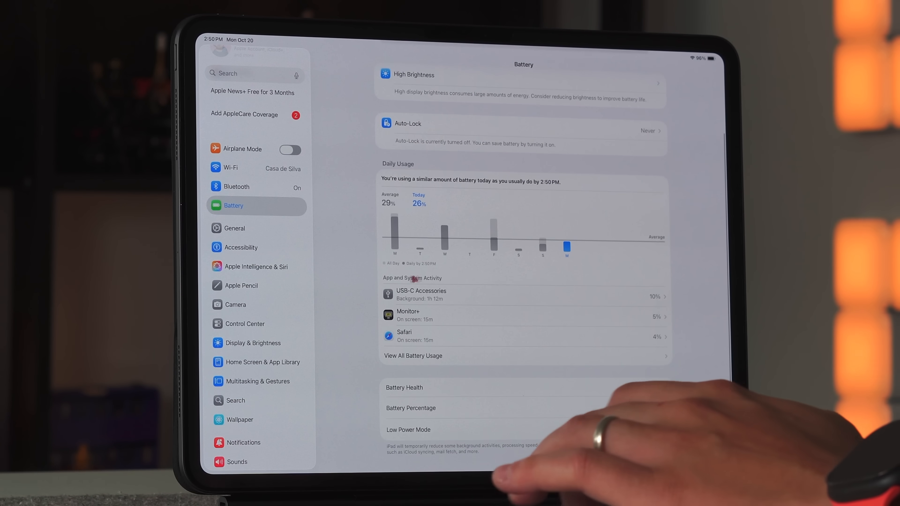
# Step: Open View All Battery Usage and scroll to Friday Oct 17's per-app breakdown
pyautogui.click(412, 356)
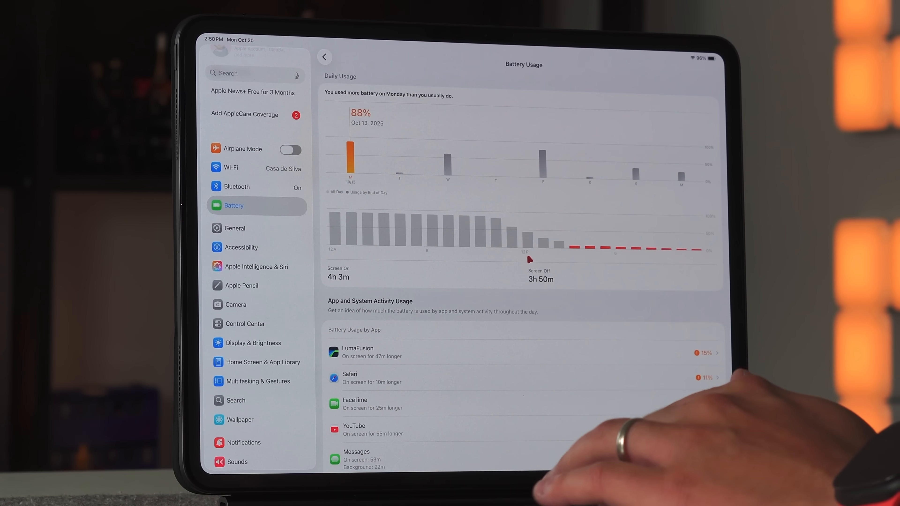
pyautogui.moveTo(338, 271)
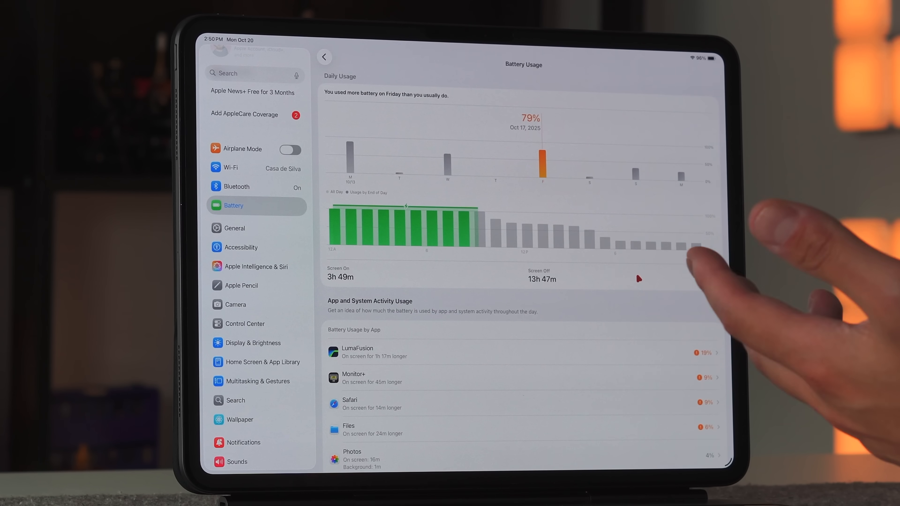
pyautogui.moveTo(688, 259)
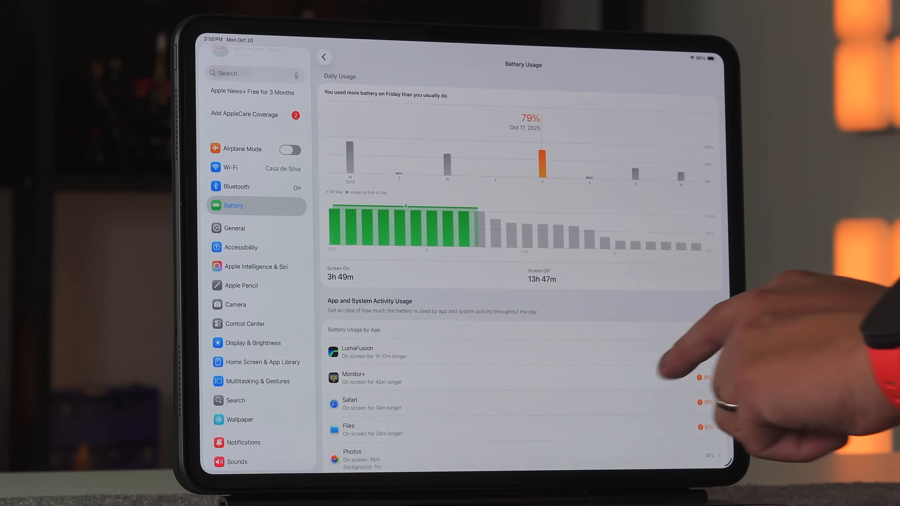
pyautogui.scroll(-3)
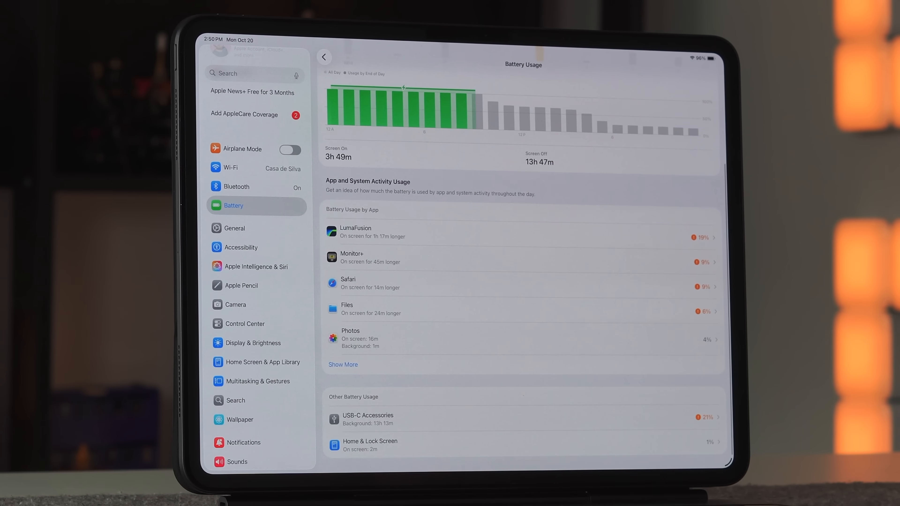